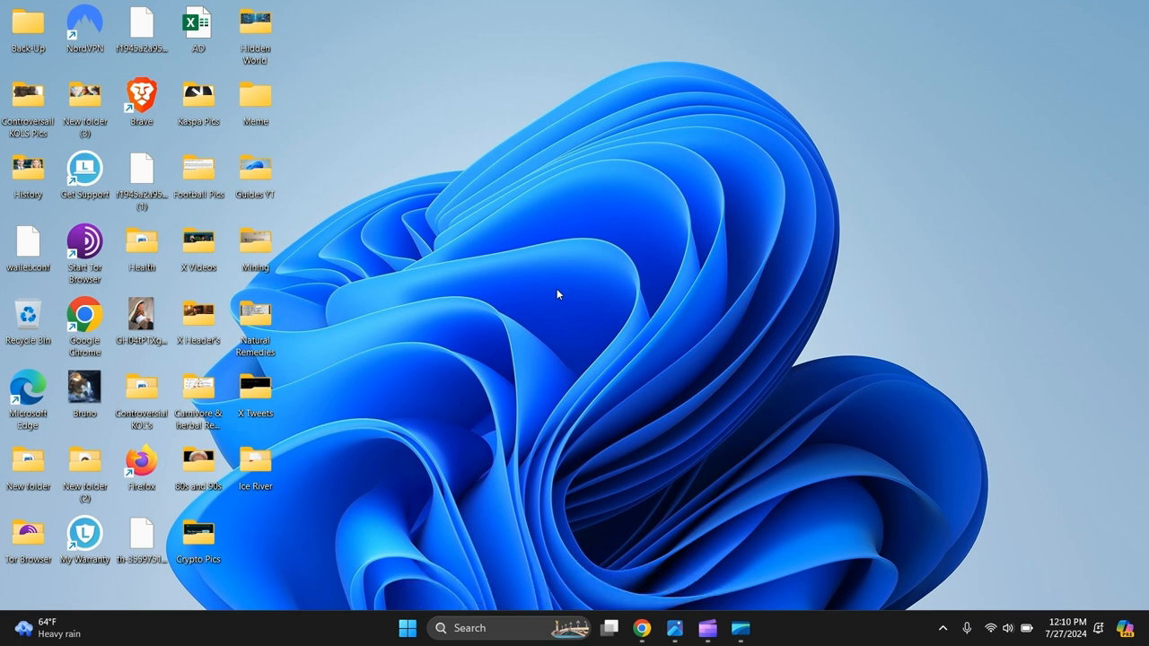
mouse_move(375, 321)
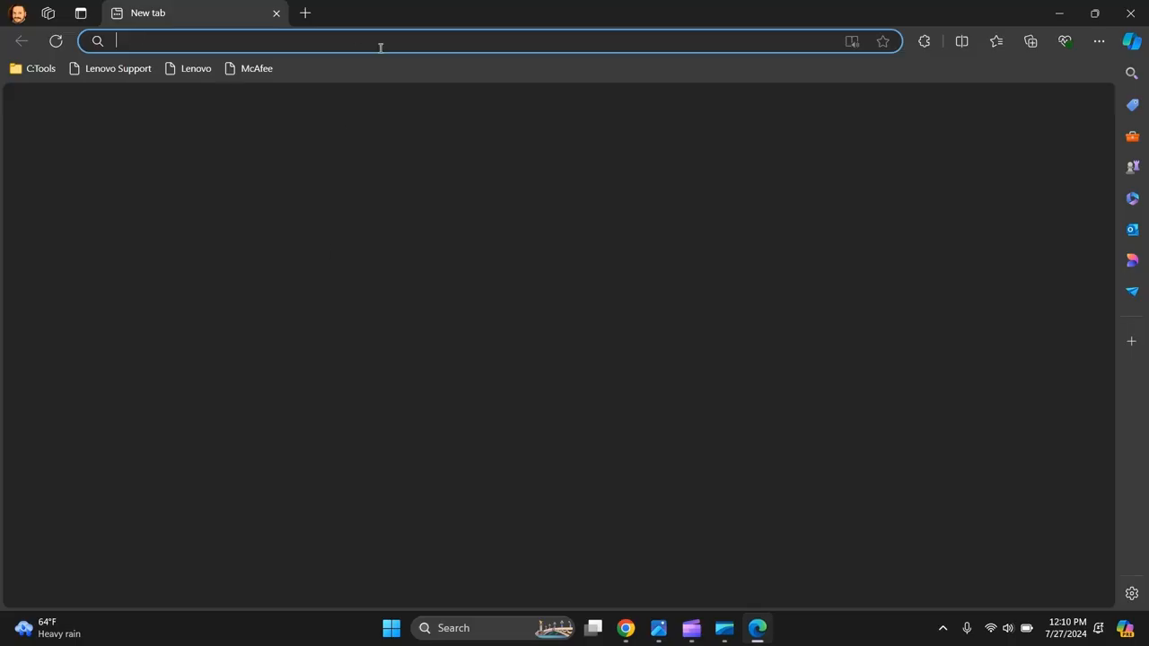
Step: Search DuckDuckGo for 'brave browser' and choose the official brave.com result
type("brave browser")
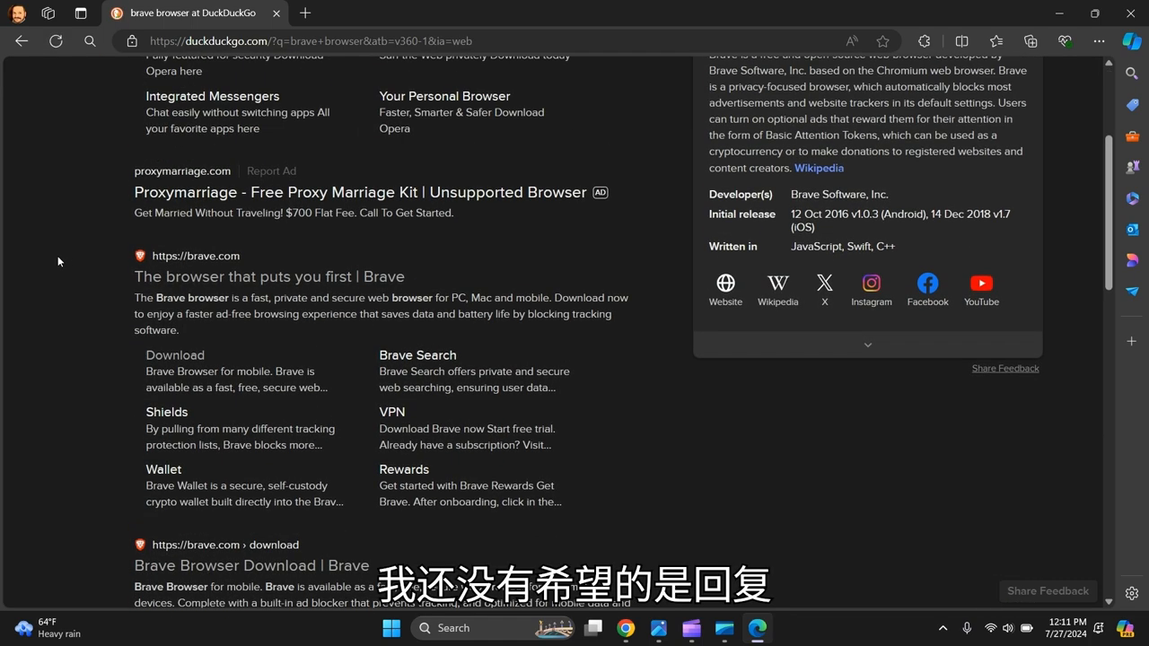
mouse_move(270, 276)
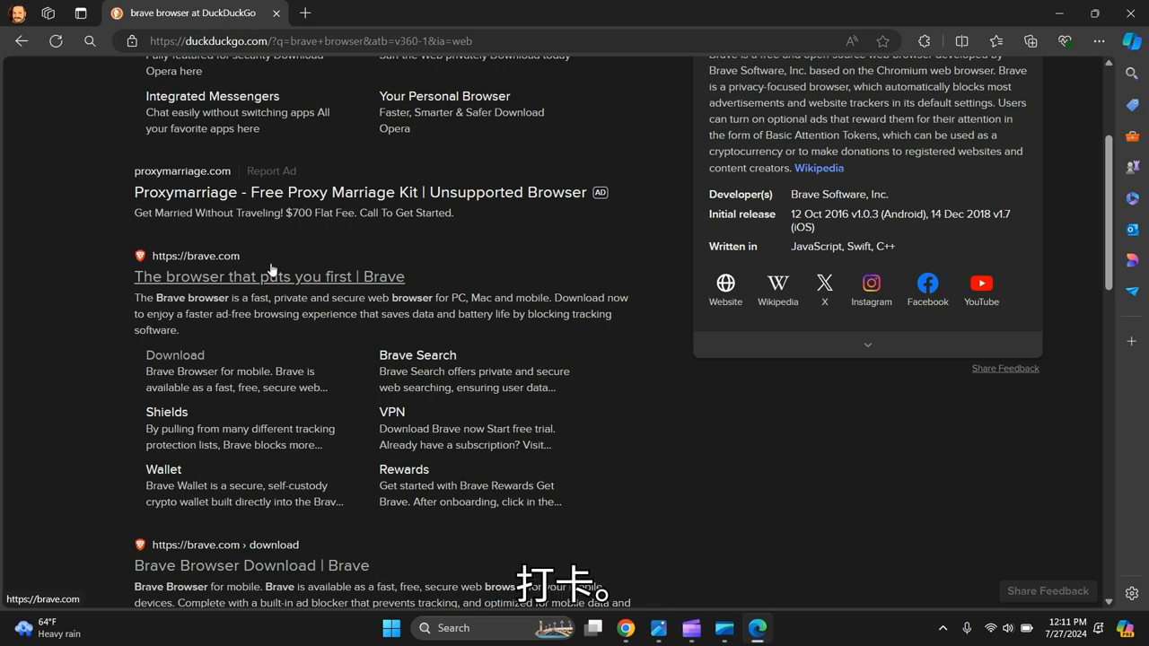
left_click(269, 276)
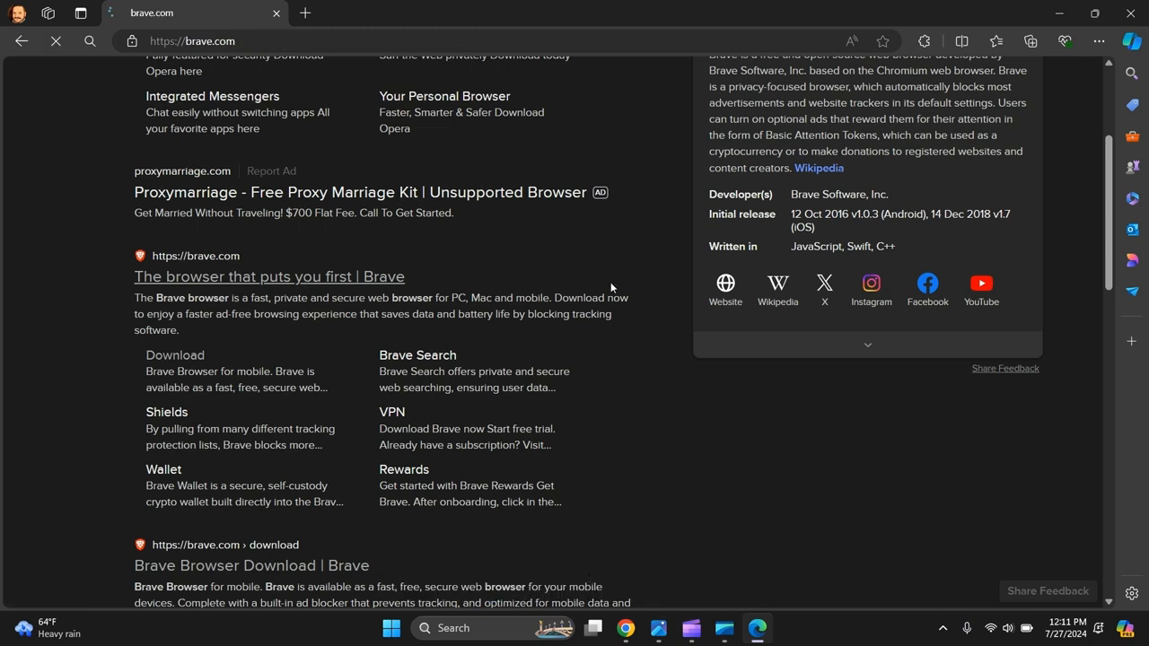
Step: Start the Brave download from the brave.com home page via Get Brave
left_click(269, 276)
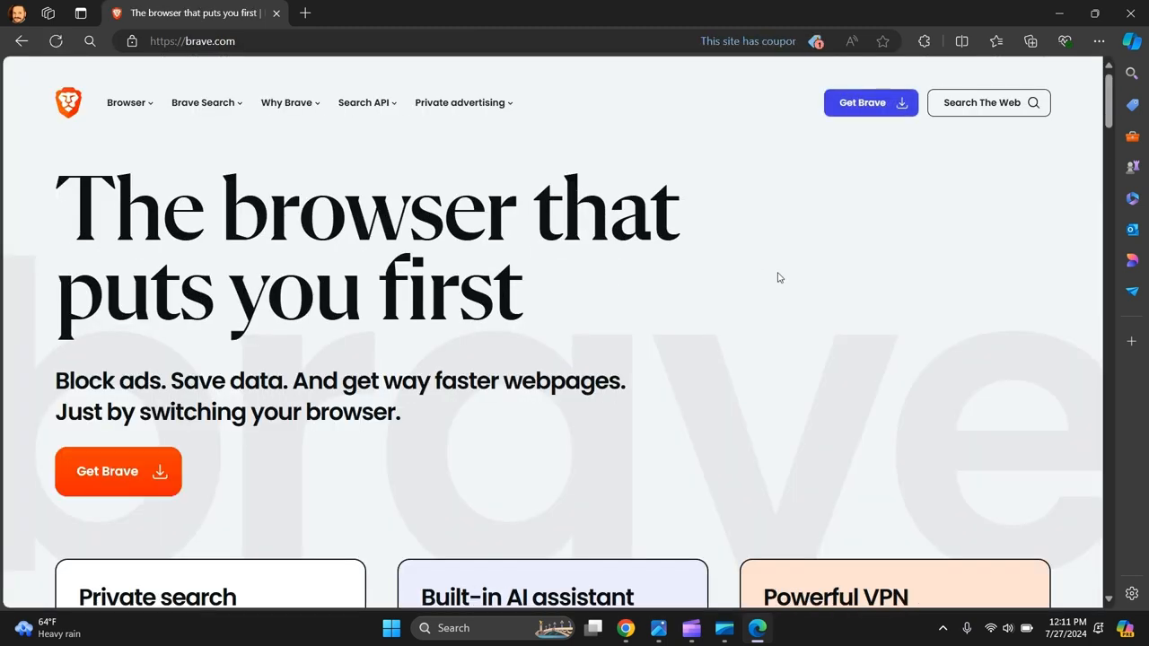
mouse_move(796, 272)
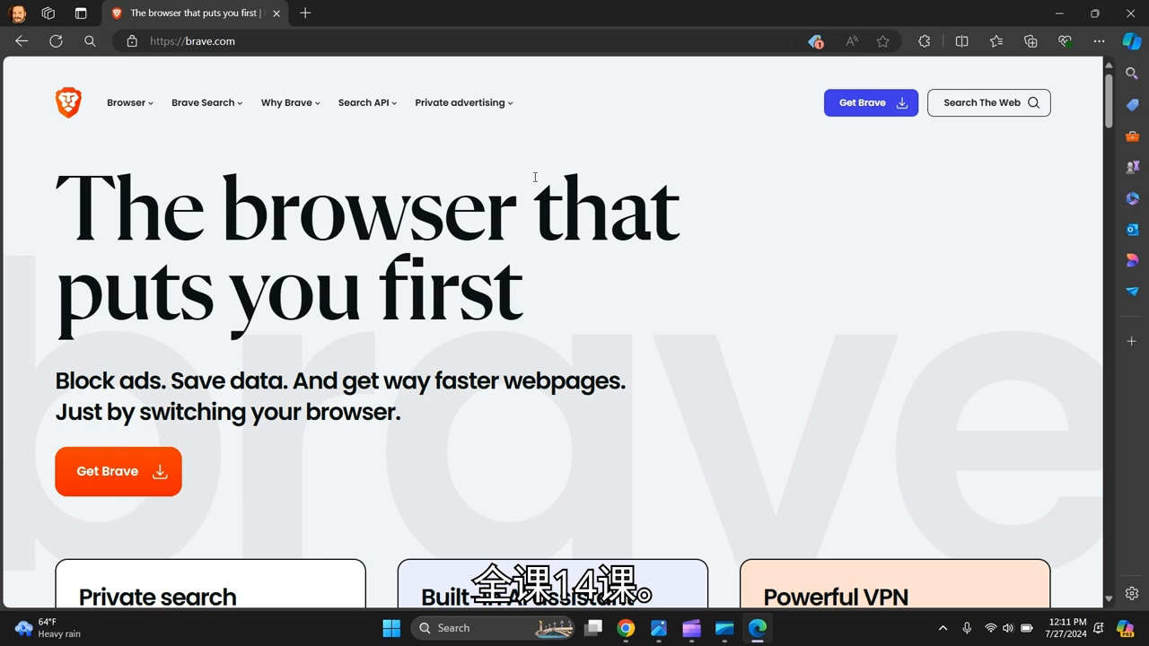
mouse_move(249, 90)
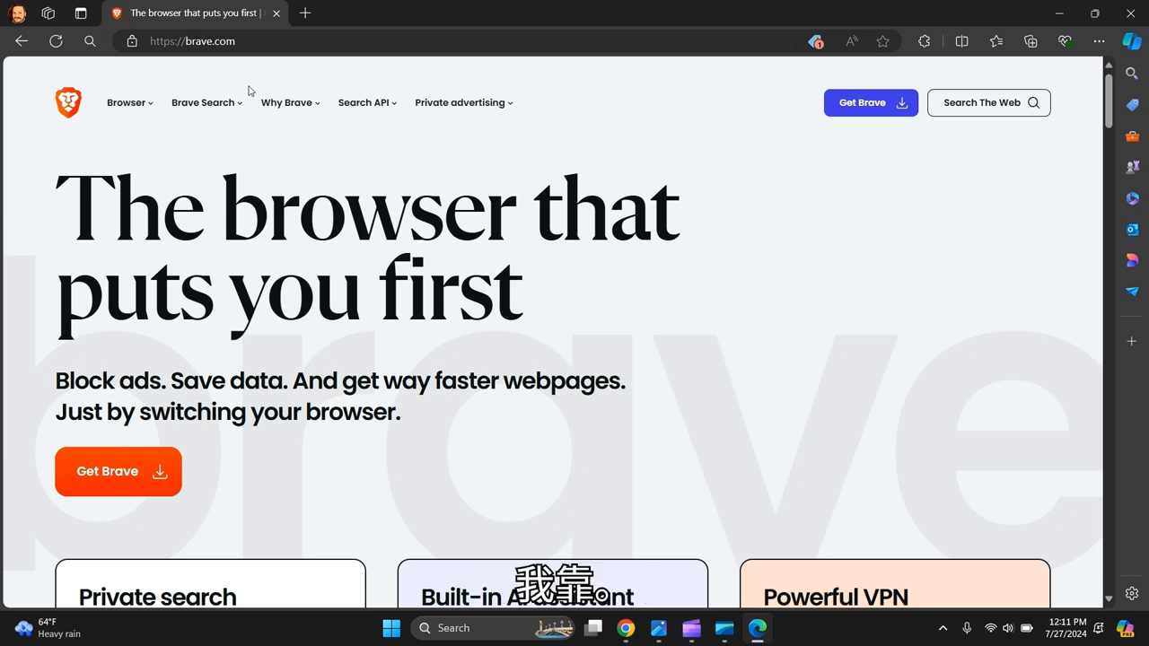
left_click(118, 471)
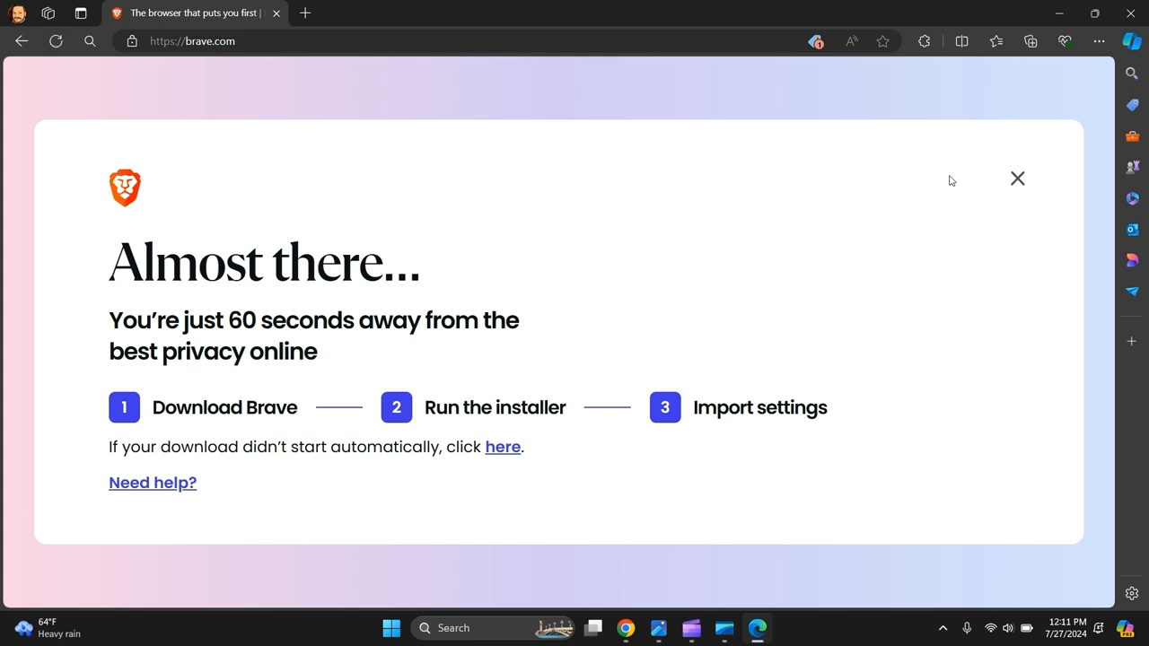
Step: Show the Downloads flyout with the finished BraveBrowserSetup-BRV029.exe file
left_click(1029, 42)
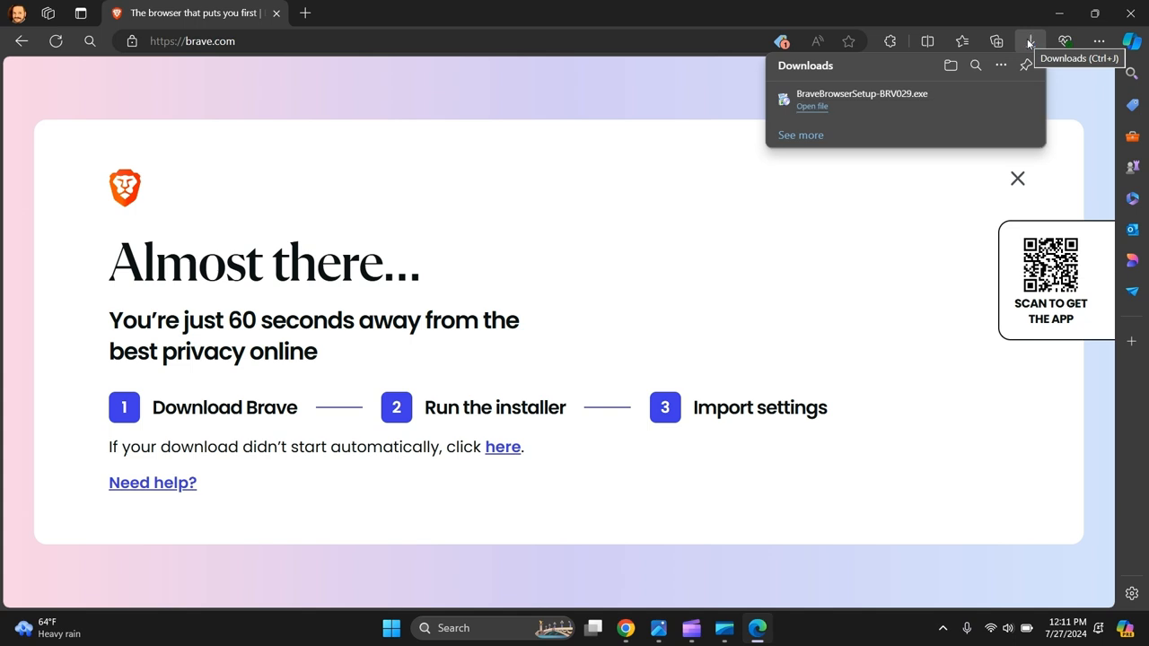
mouse_move(842, 105)
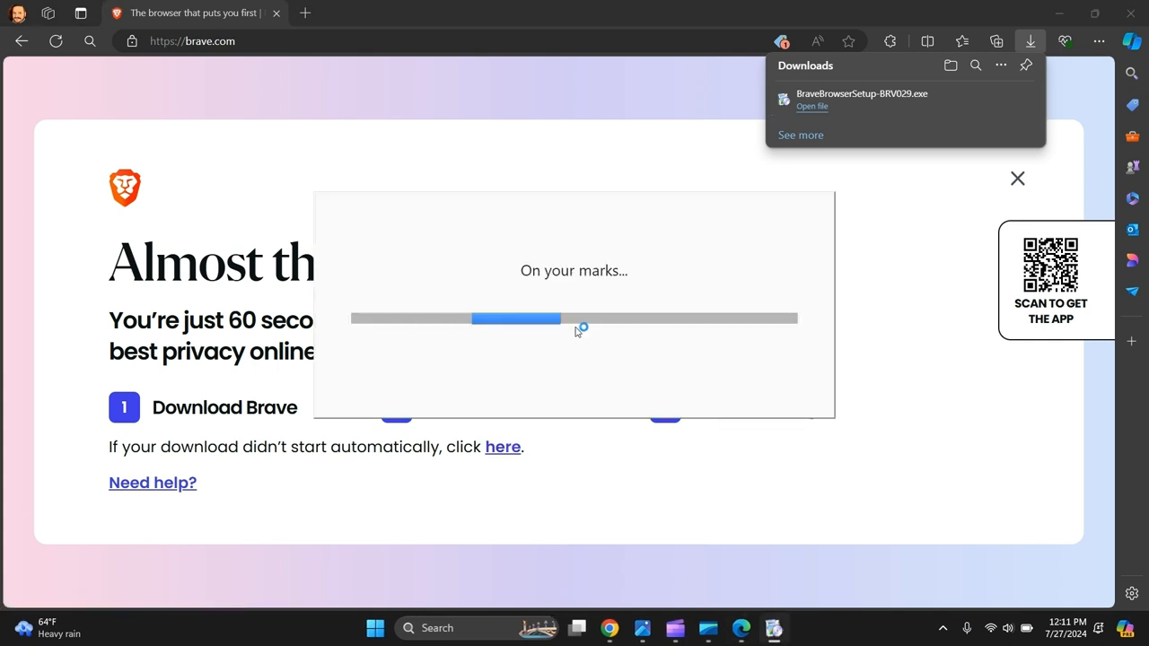
mouse_move(563, 390)
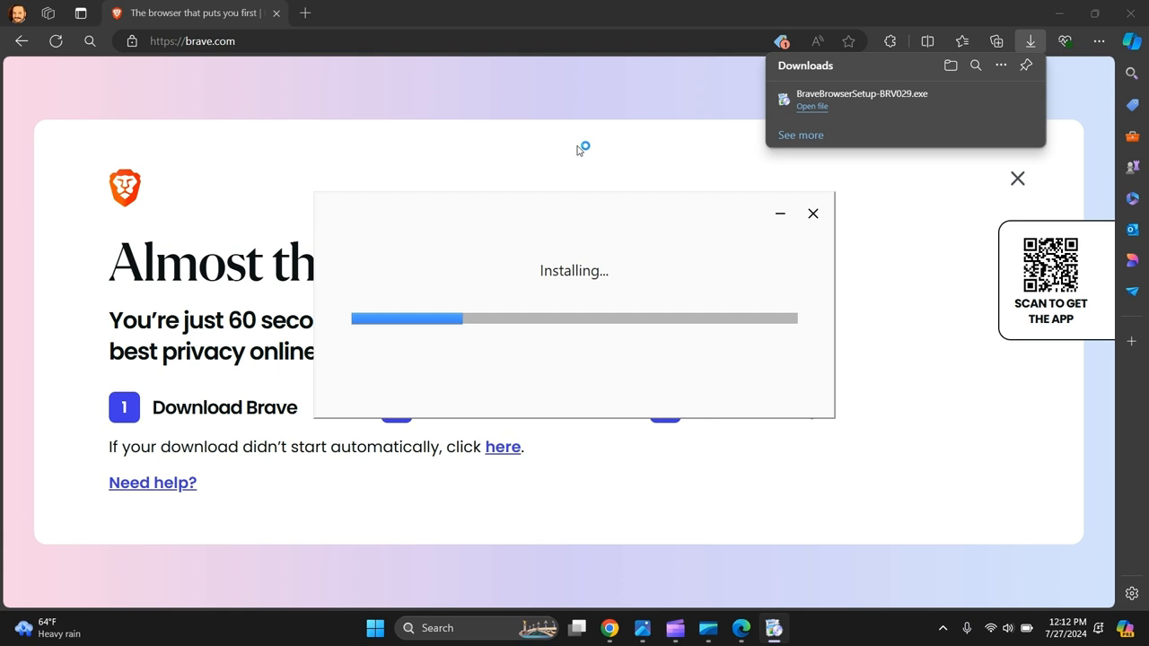
mouse_move(579, 150)
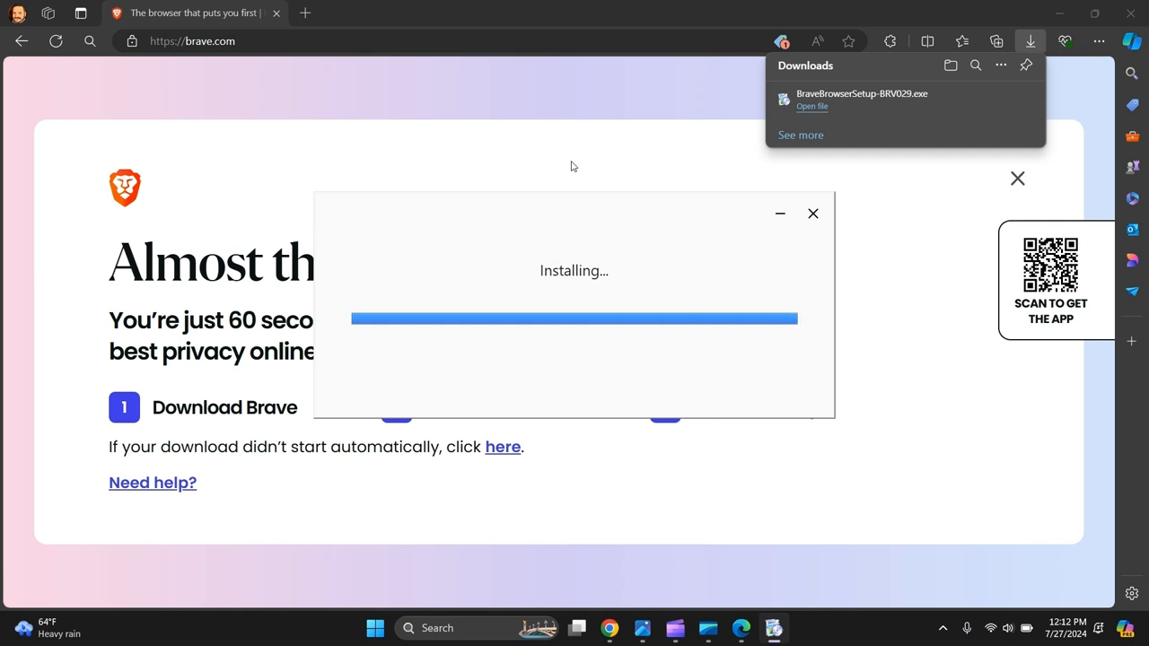
Step: Let the Brave installer run to completion until Brave opens on its extensions page
left_click(813, 214)
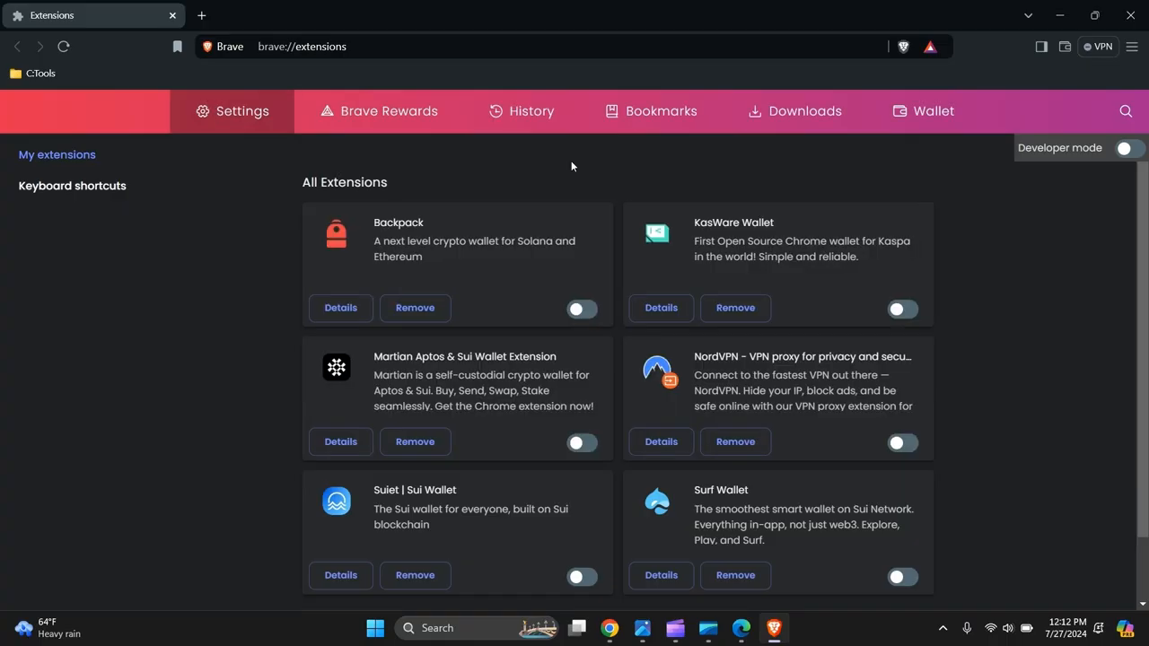
mouse_move(1024, 152)
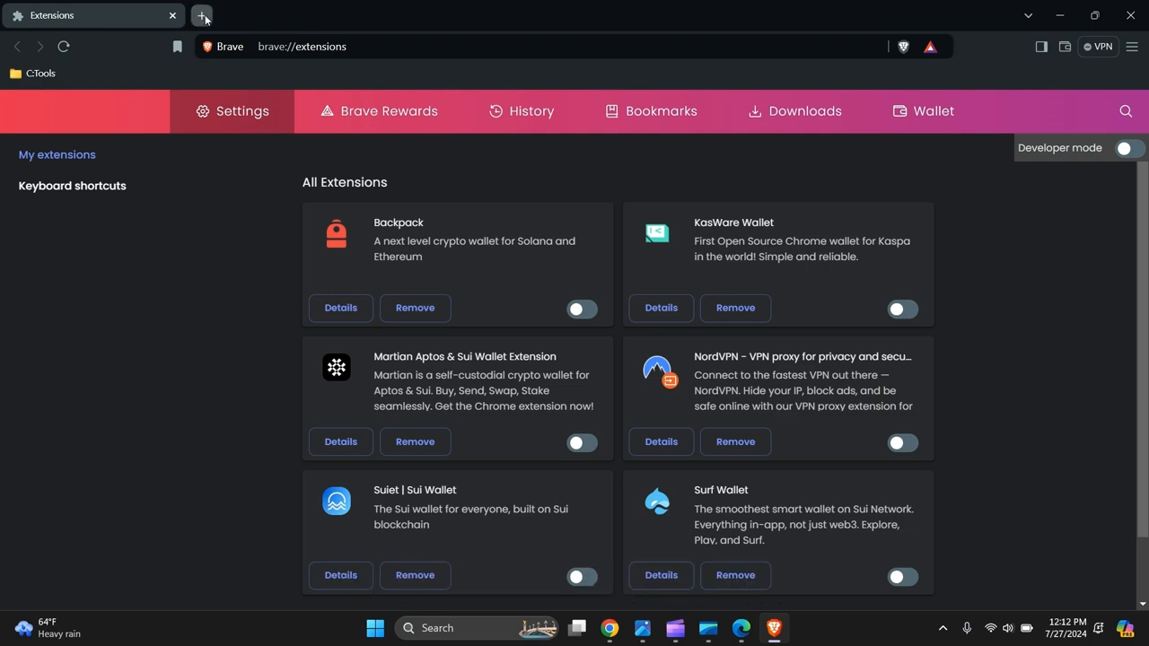
Step: Add a new tab in Brave showing its start page
left_click(202, 15)
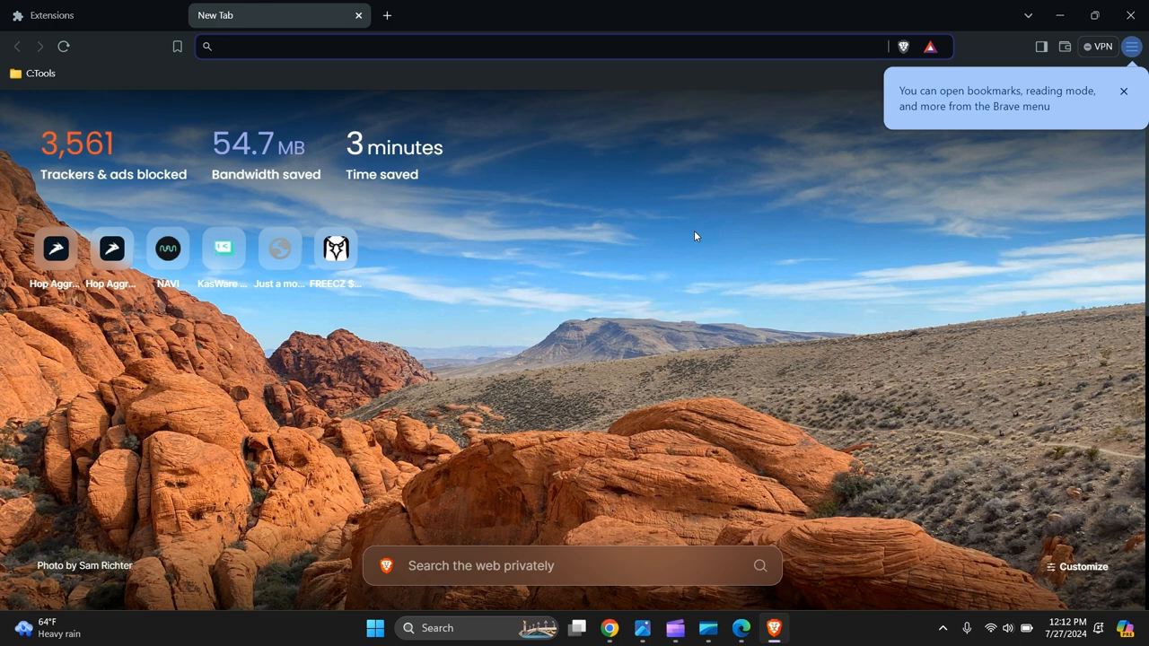
mouse_move(712, 200)
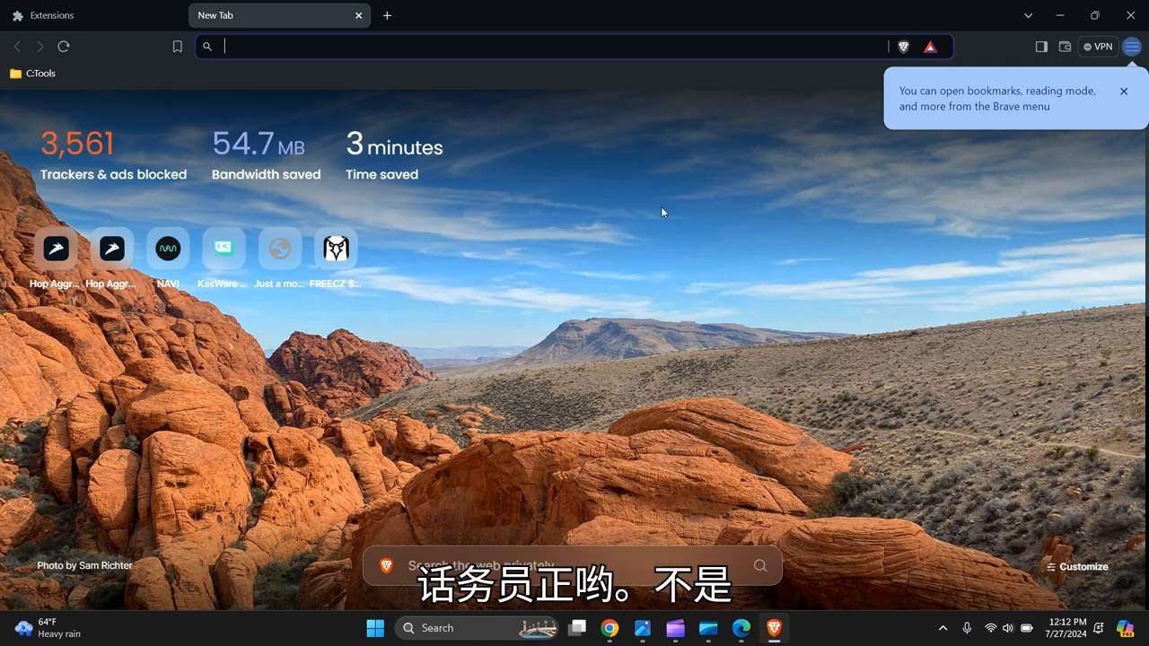
Step: Dismiss the Brave menu tip popup on the New Tab page
left_click(1124, 91)
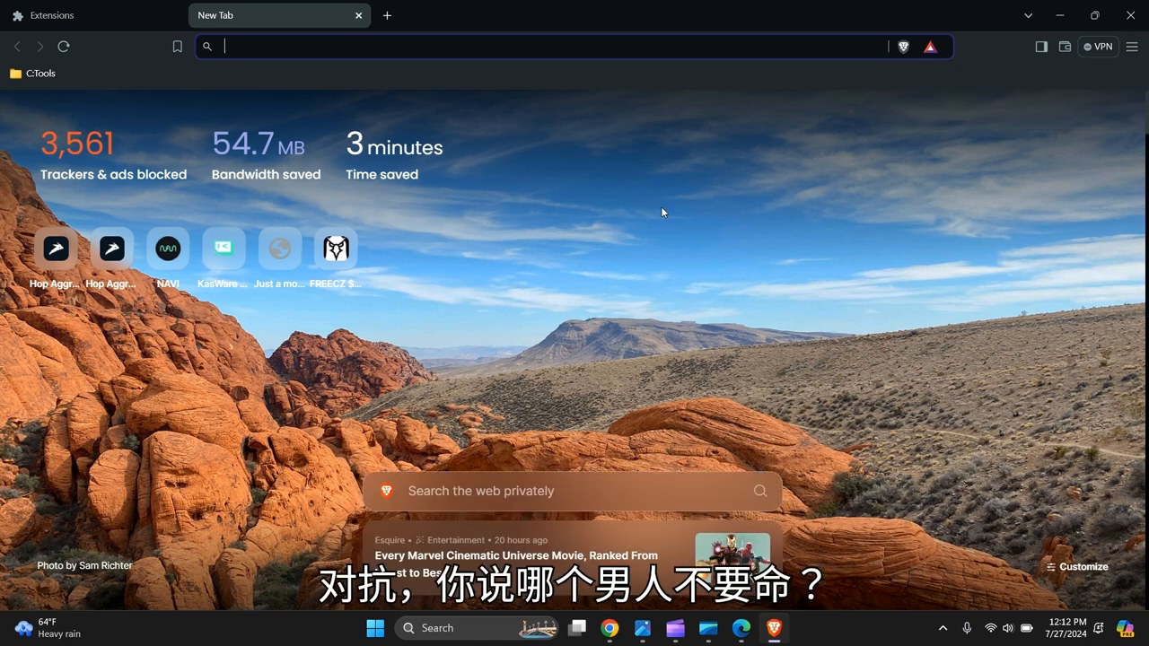